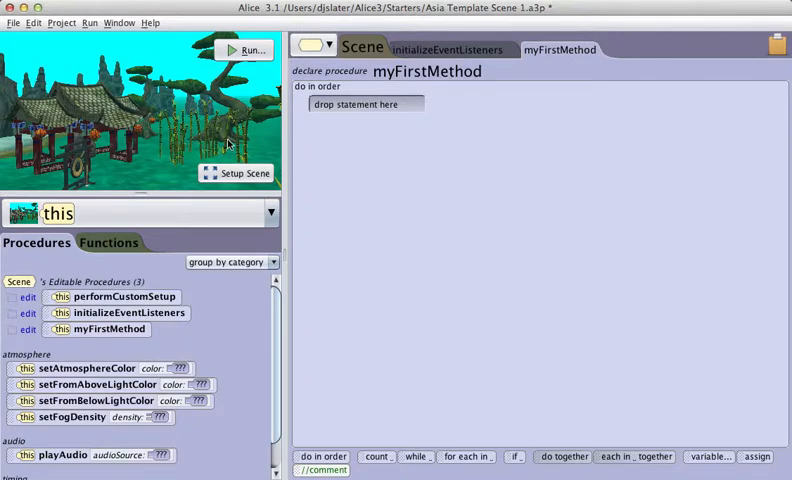
{"action": "mouse_move", "coordinate": [240, 144]}
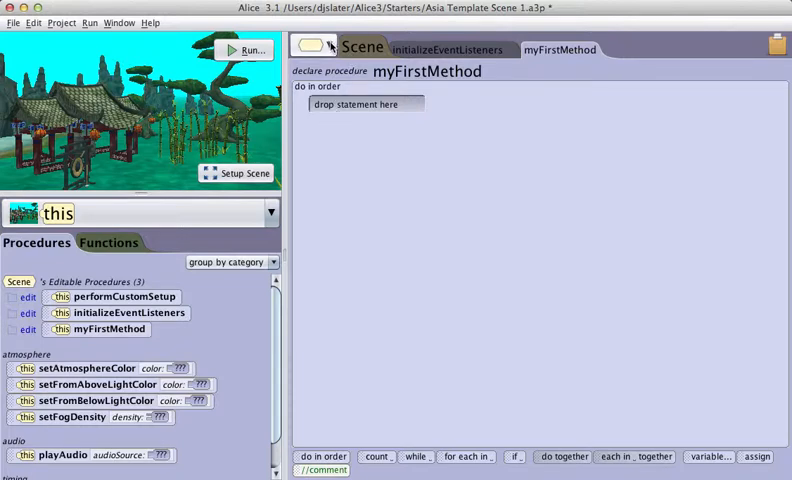
Step: Create a new Prop procedure named sway using Add Prop Procedure
{"action": "left_click", "coordinate": [312, 46]}
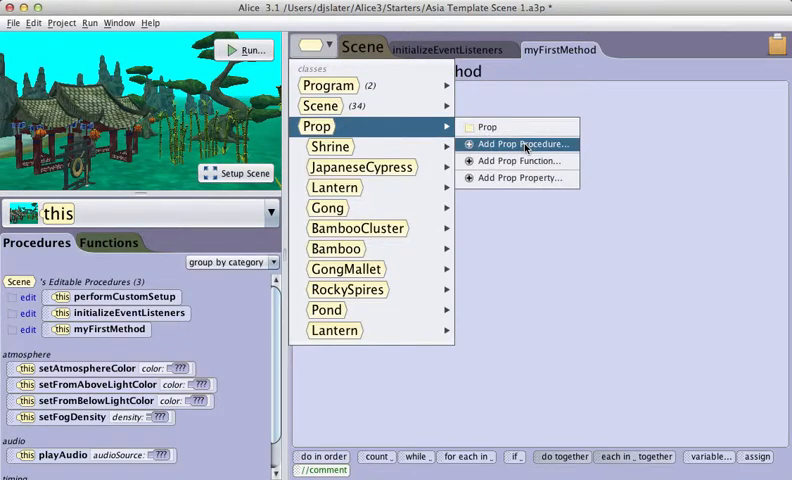
{"action": "left_click", "coordinate": [521, 143]}
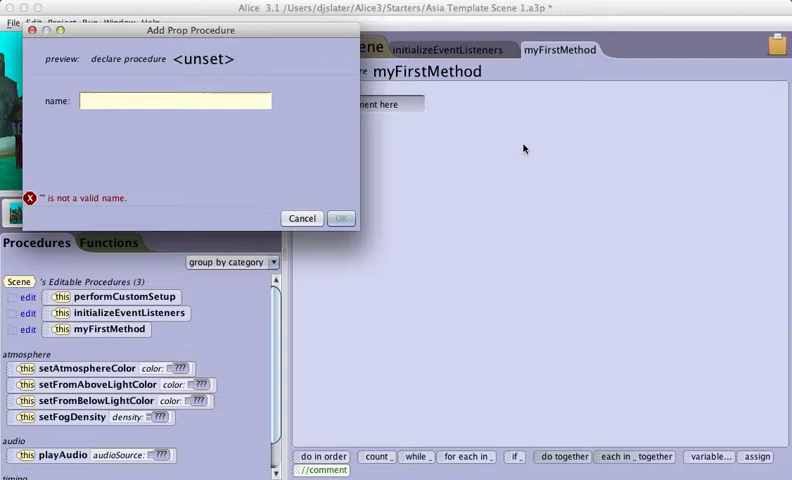
{"action": "type", "text": "sway"}
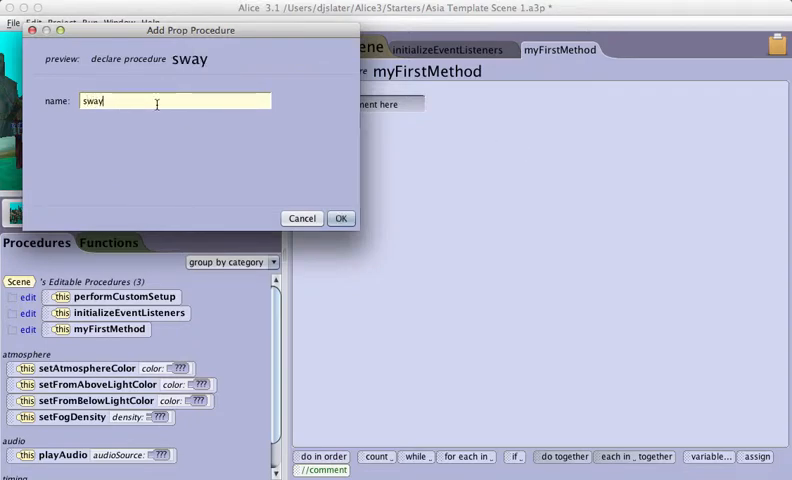
{"action": "left_click", "coordinate": [301, 218]}
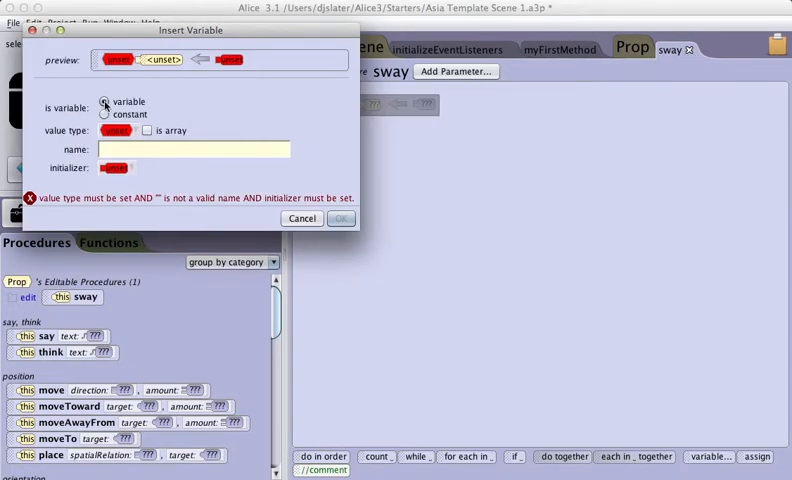
Step: Declare a DecimalNumber variable rightRoll with a starting value of 0.25
{"action": "left_click", "coordinate": [117, 131]}
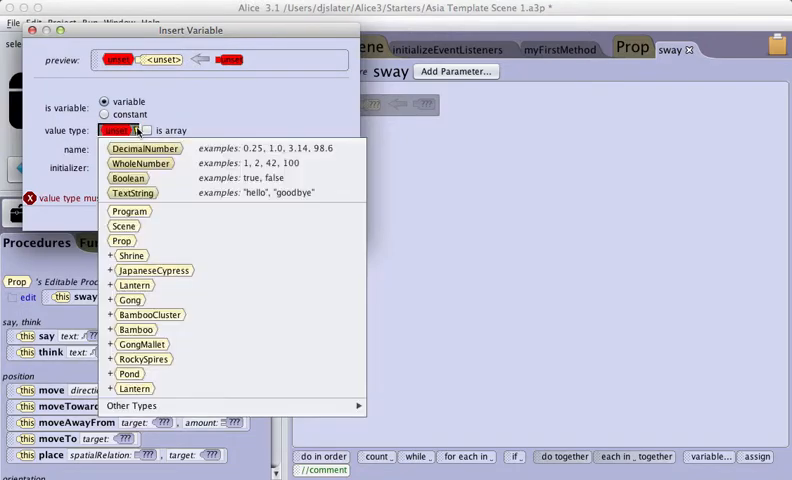
{"action": "left_click", "coordinate": [146, 148]}
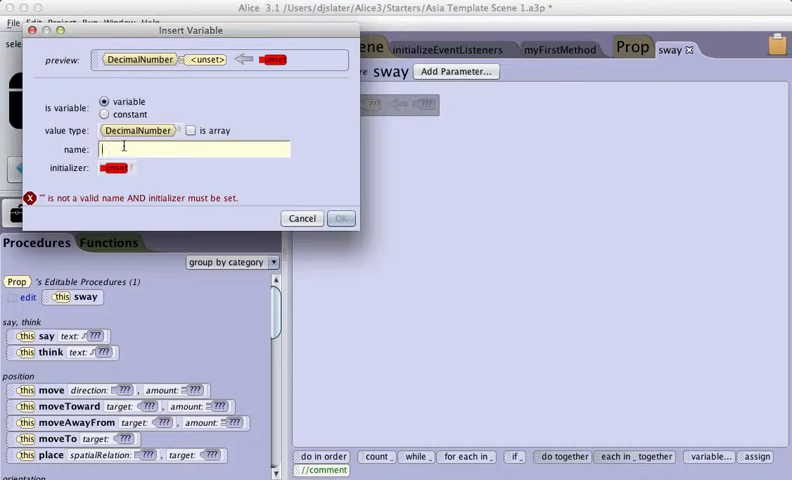
{"action": "type", "text": "right"}
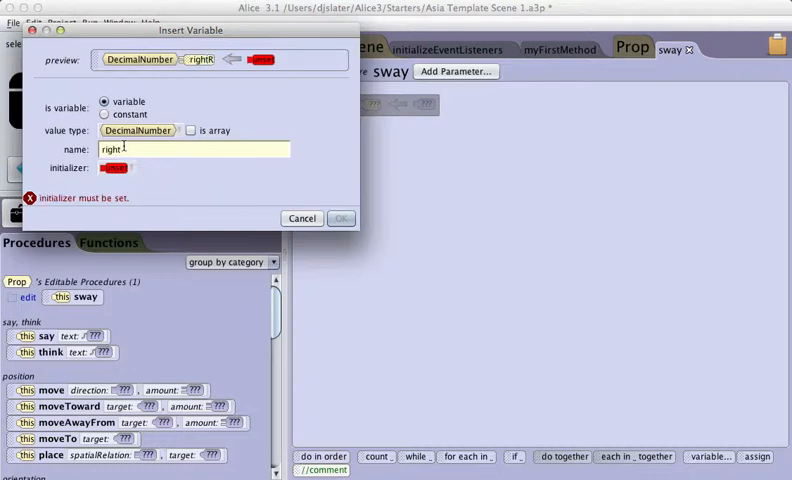
{"action": "type", "text": "Roll"}
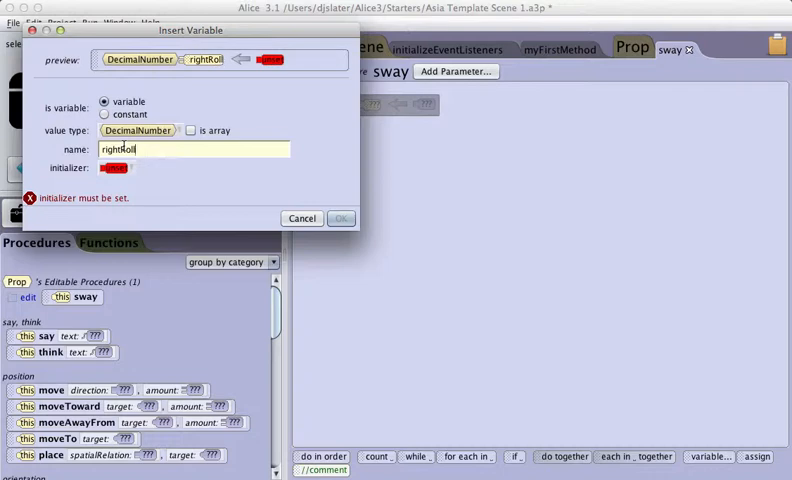
{"action": "left_click", "coordinate": [115, 167]}
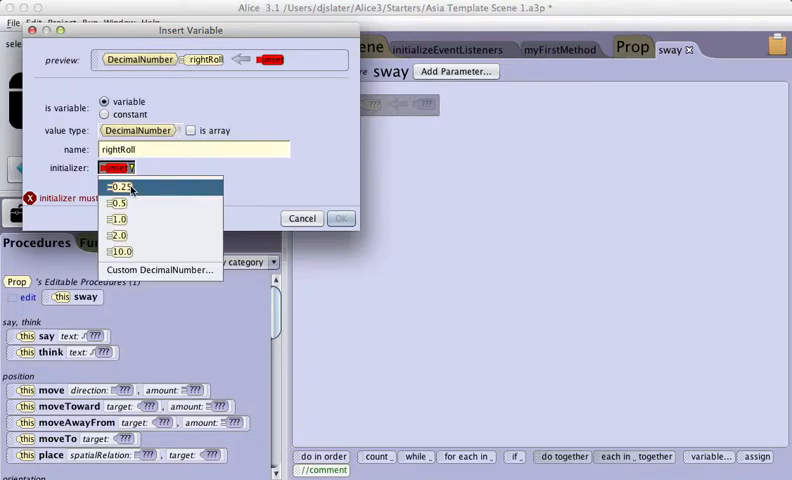
{"action": "left_click", "coordinate": [120, 188]}
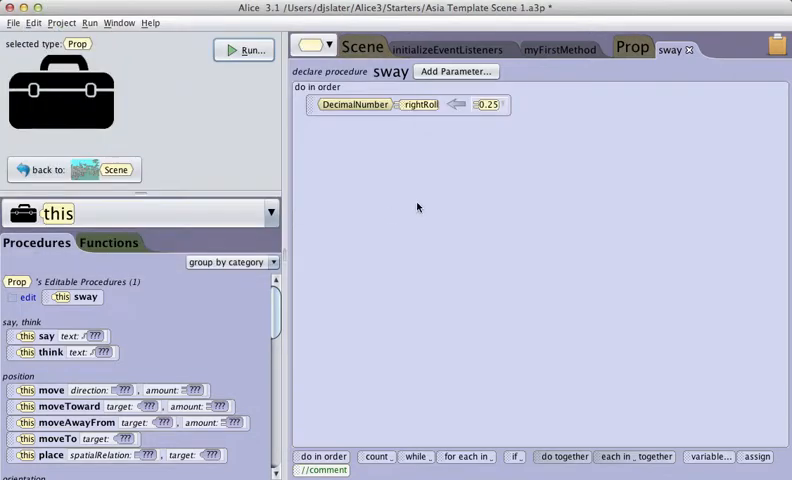
Step: Change rightRoll's value to a random real number between -0.05 and 0.05
{"action": "left_click", "coordinate": [489, 104]}
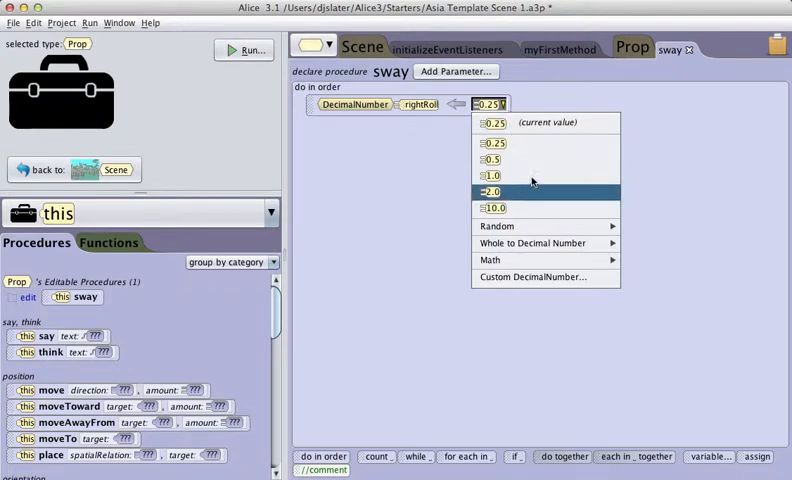
{"action": "mouse_move", "coordinate": [497, 226]}
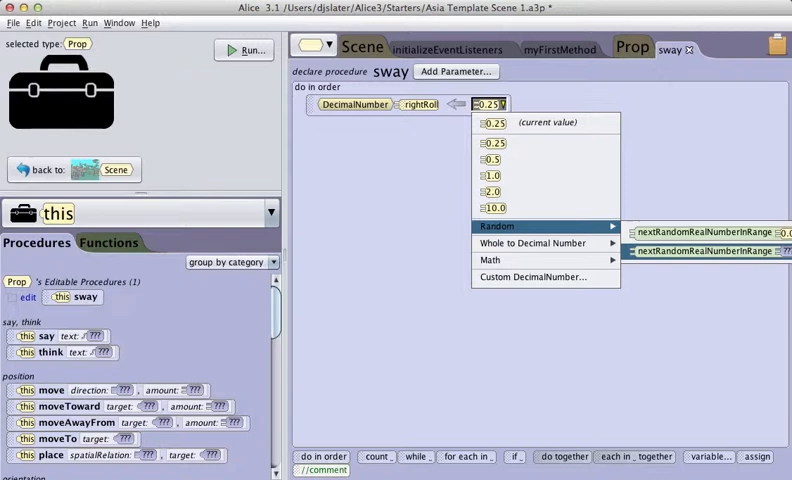
{"action": "left_click", "coordinate": [536, 277]}
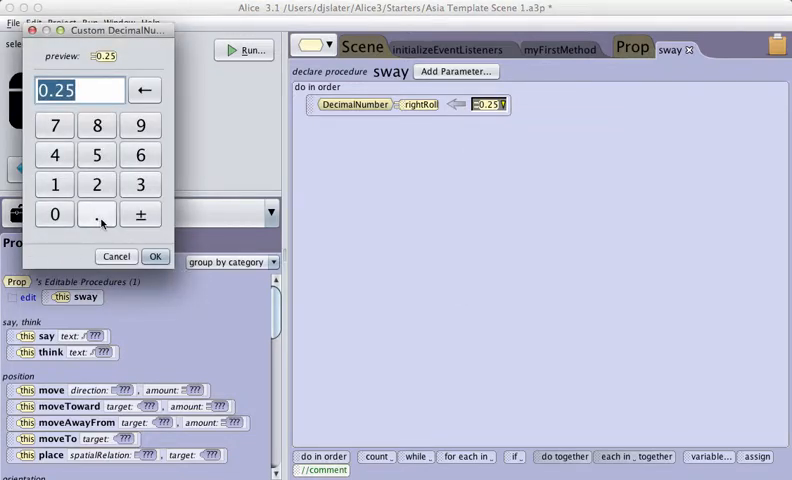
{"action": "left_click", "coordinate": [97, 155]}
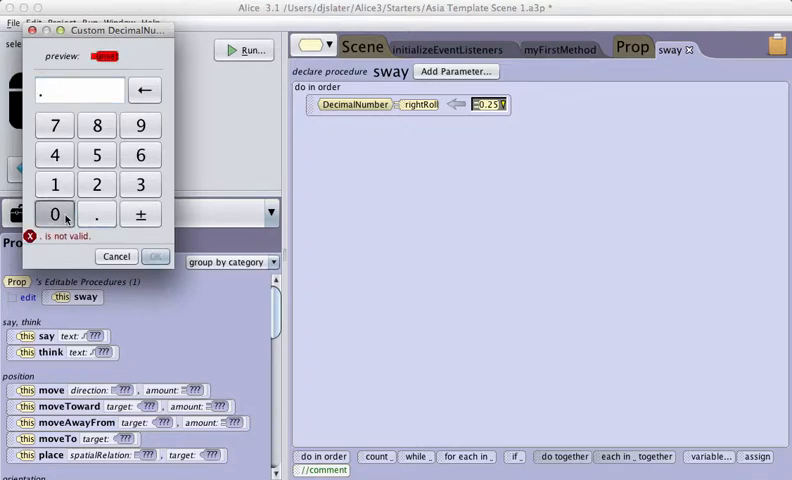
{"action": "left_click", "coordinate": [116, 256]}
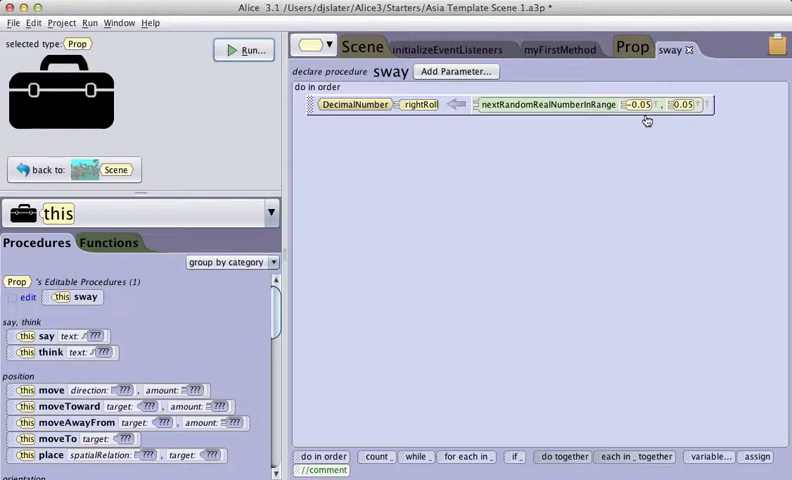
{"action": "mouse_move", "coordinate": [679, 120]}
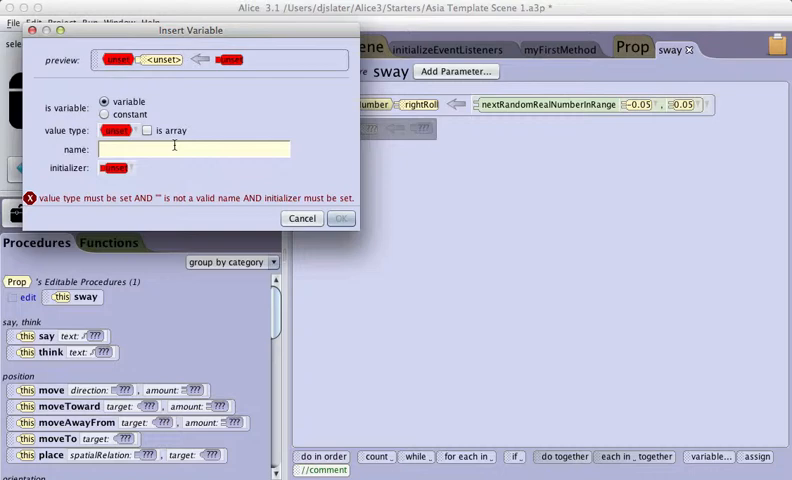
Step: Declare a second DecimalNumber variable named forwardTurn in sway
{"action": "type", "text": "forwardTurn"}
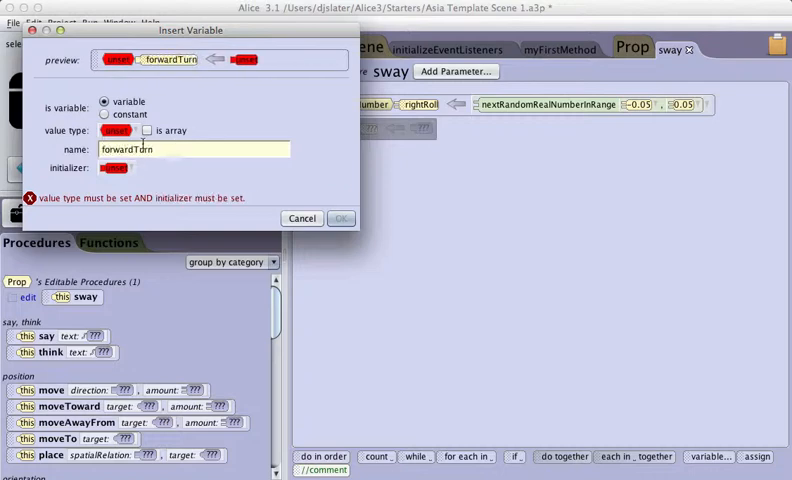
{"action": "left_click", "coordinate": [118, 130]}
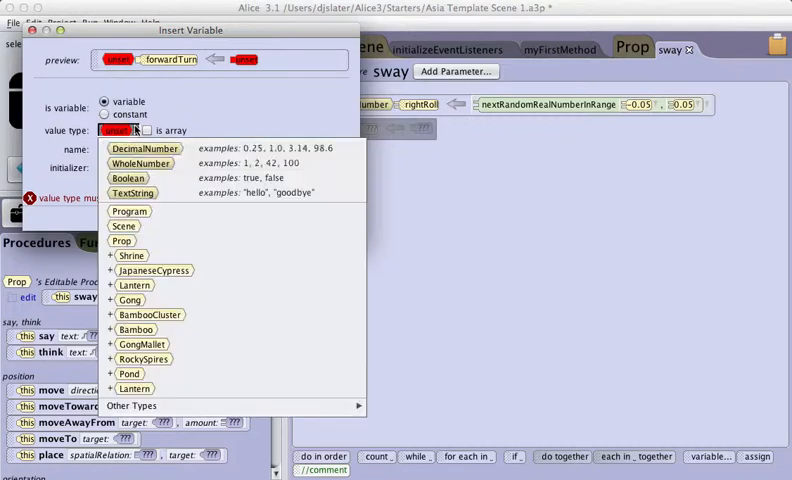
{"action": "left_click", "coordinate": [145, 148]}
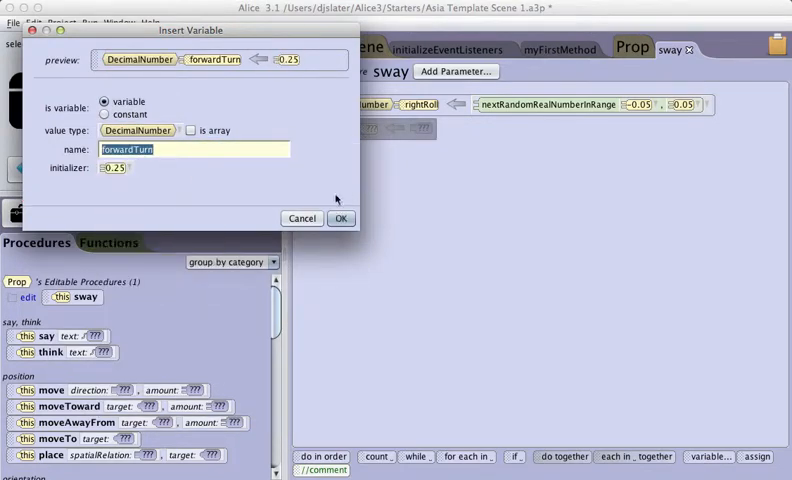
{"action": "left_click", "coordinate": [341, 218]}
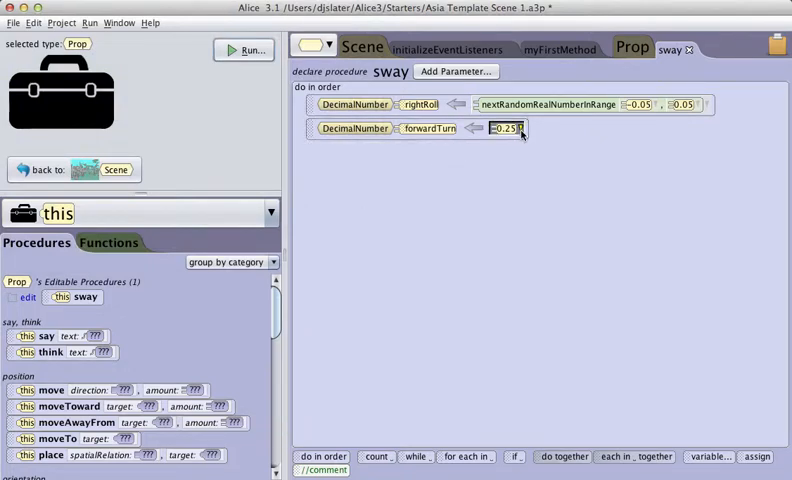
Step: Set forwardTurn to a random real number between -0.05 and 0.05
{"action": "left_click", "coordinate": [505, 128]}
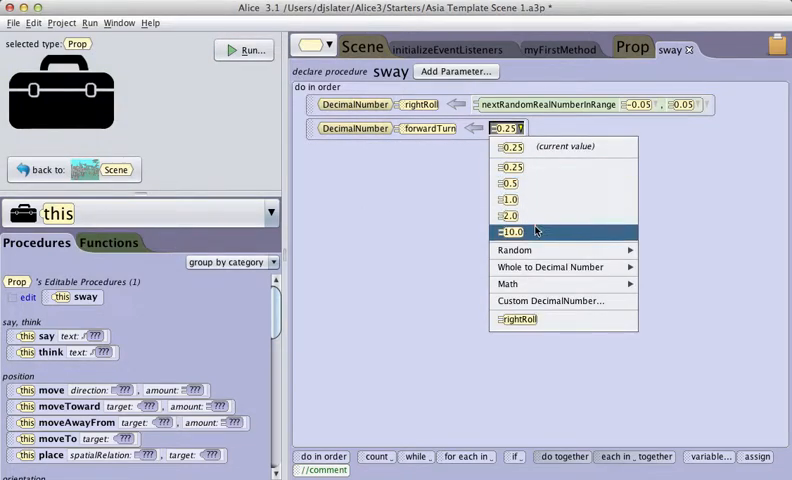
{"action": "mouse_move", "coordinate": [515, 250]}
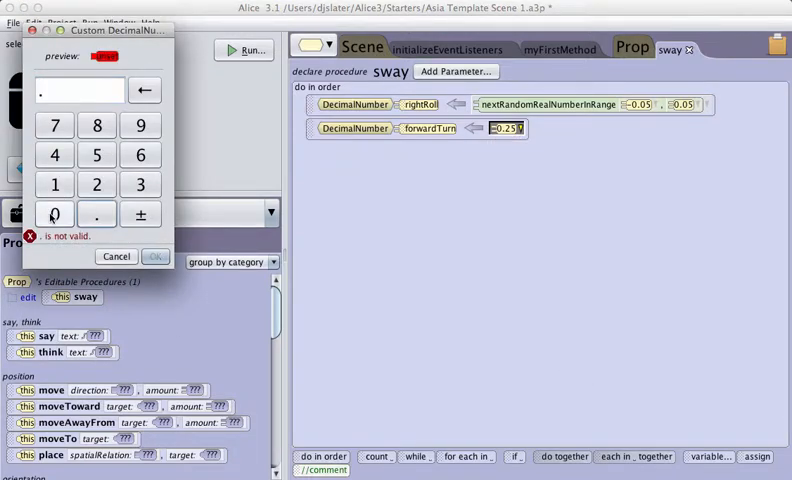
{"action": "left_click", "coordinate": [140, 213]}
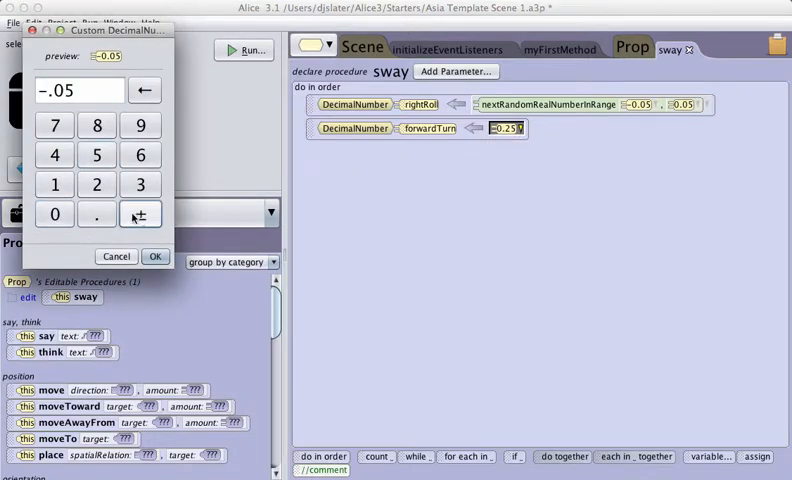
{"action": "left_click", "coordinate": [155, 256]}
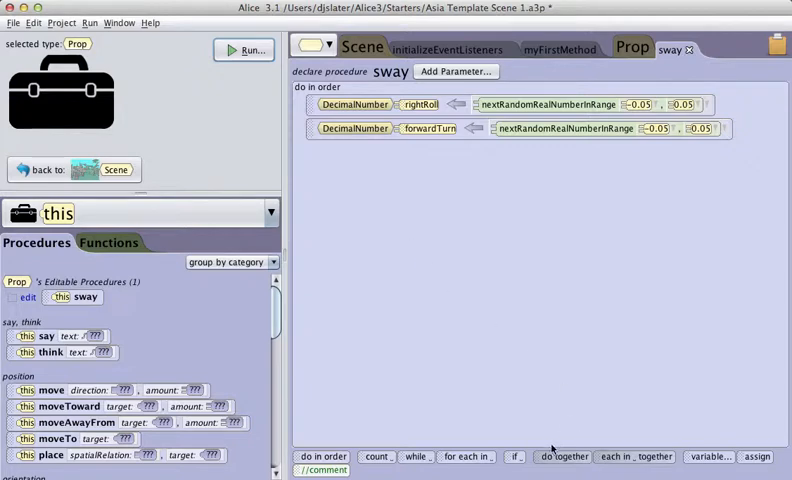
Step: Add a do-together block rolling RIGHT by rightRoll and turning FORWARD by forwardTurn, both BEGIN_AND_END_ABRUPTLY
{"action": "left_click_drag", "start_coordinate": [564, 456], "coordinate": [344, 148]}
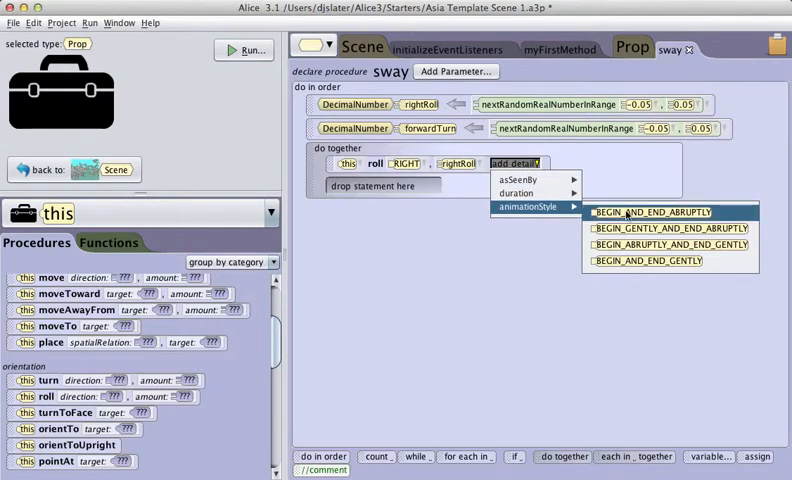
{"action": "left_click", "coordinate": [655, 212]}
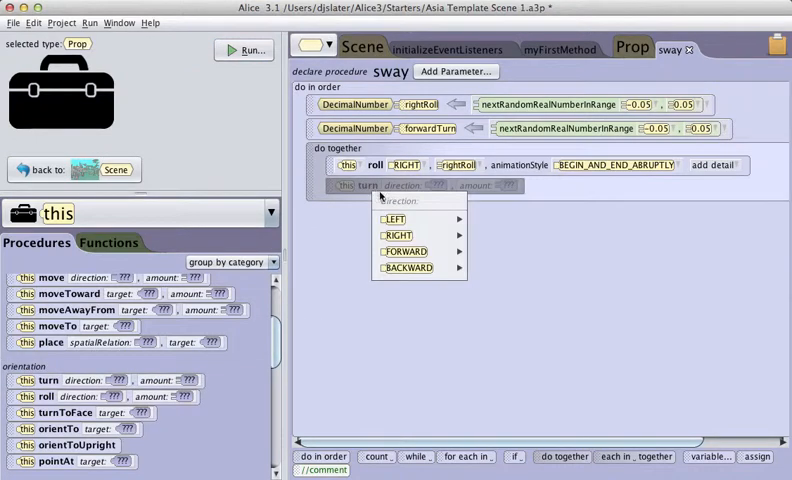
{"action": "left_click", "coordinate": [404, 251]}
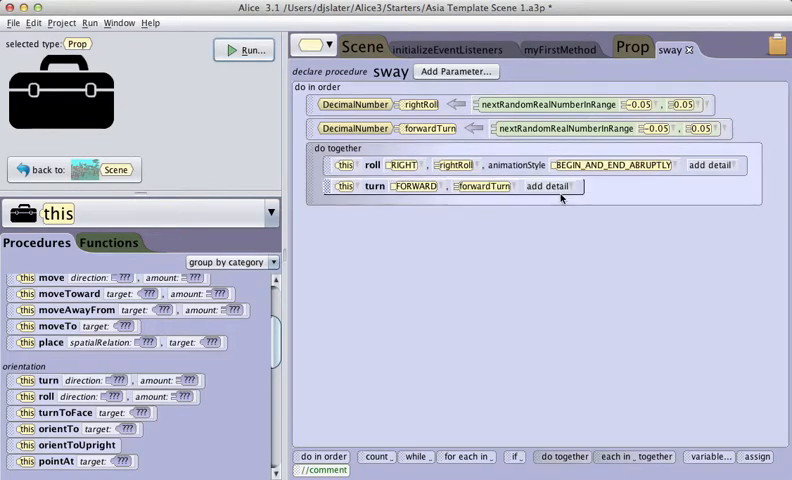
{"action": "left_click", "coordinate": [547, 186]}
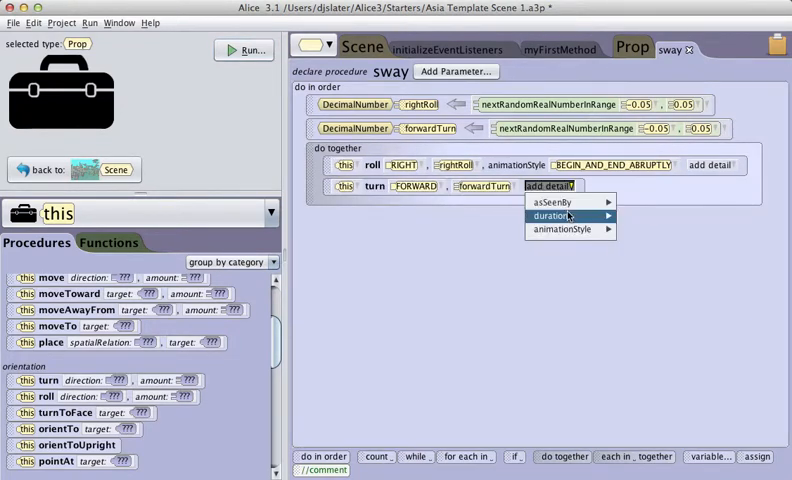
{"action": "mouse_move", "coordinate": [564, 229]}
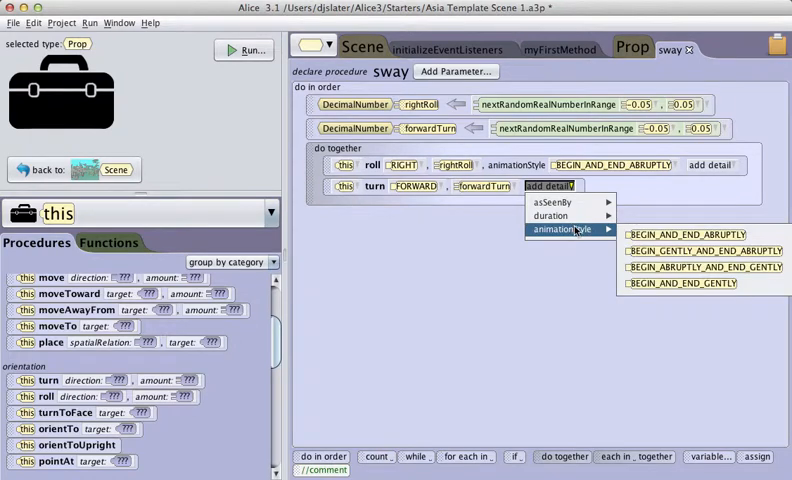
{"action": "left_click", "coordinate": [691, 234]}
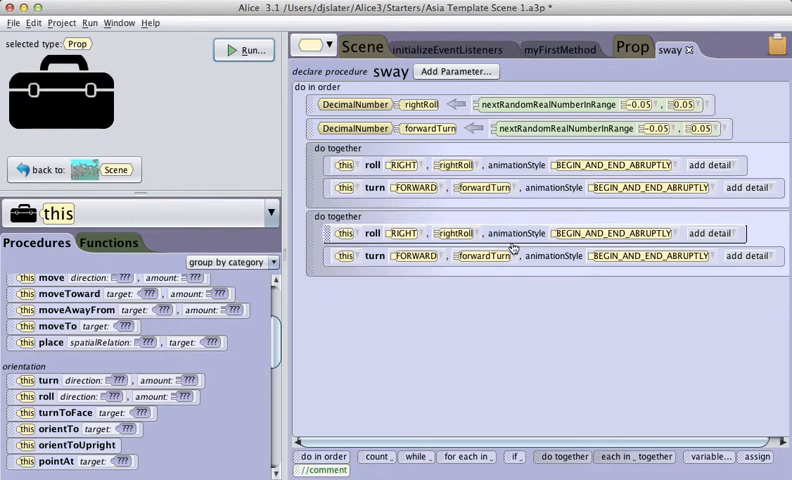
Step: Set the second block to roll LEFT rightRoll*2.0 and turn BACKWARD forwardTurn*2.0; open myFirstMethod
{"action": "left_click", "coordinate": [401, 233]}
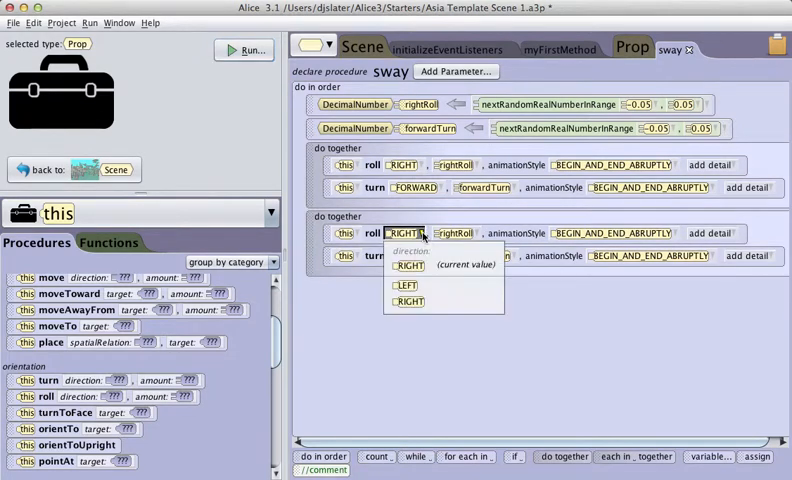
{"action": "left_click", "coordinate": [405, 285]}
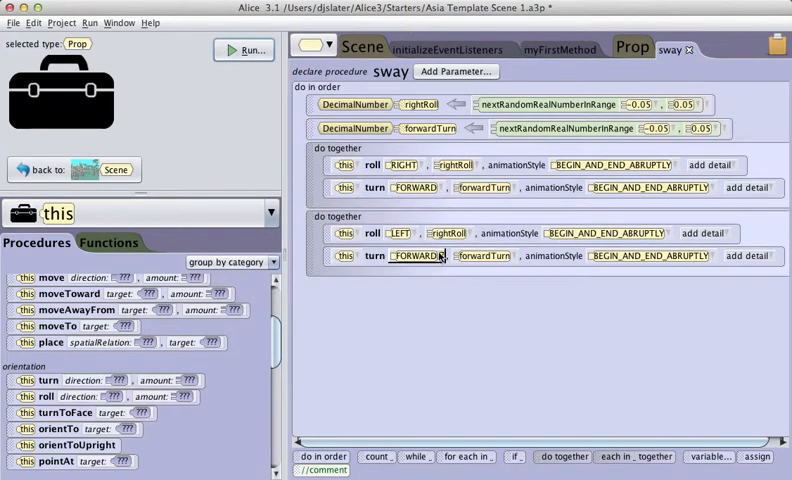
{"action": "left_click", "coordinate": [404, 255]}
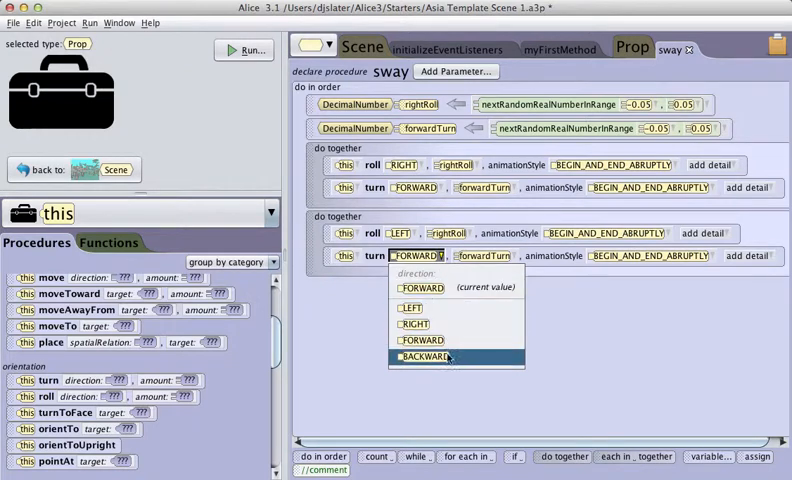
{"action": "left_click", "coordinate": [418, 356]}
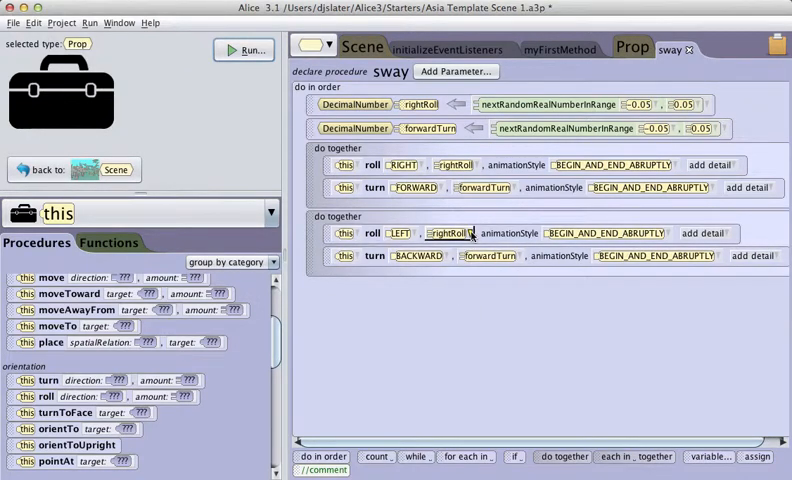
{"action": "left_click", "coordinate": [451, 233]}
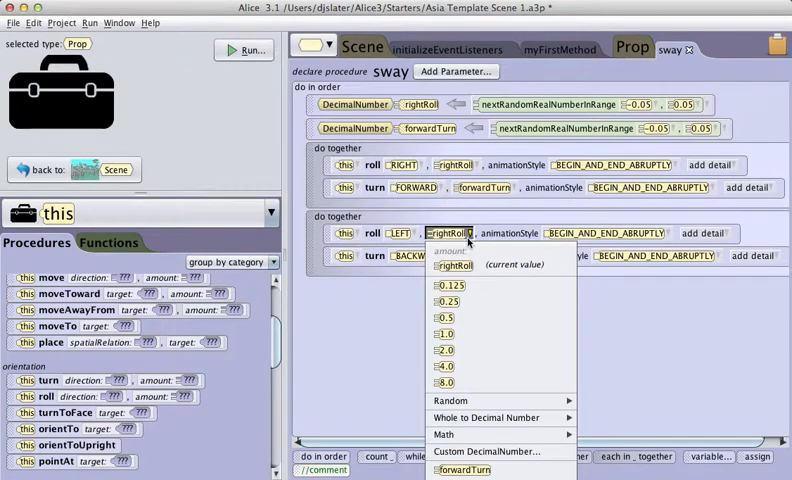
{"action": "mouse_move", "coordinate": [475, 393]}
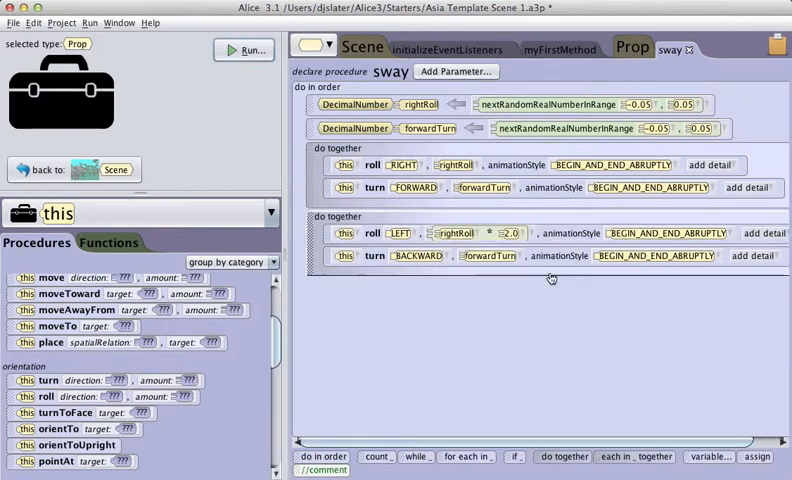
{"action": "left_click", "coordinate": [486, 255]}
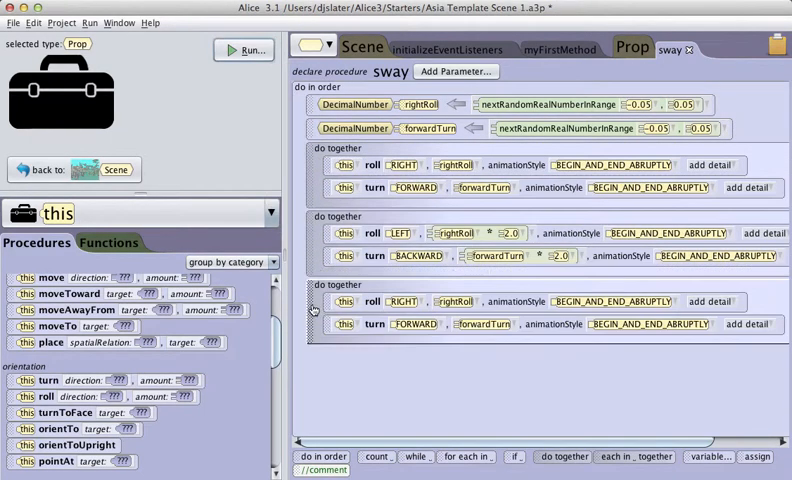
{"action": "mouse_move", "coordinate": [469, 205]}
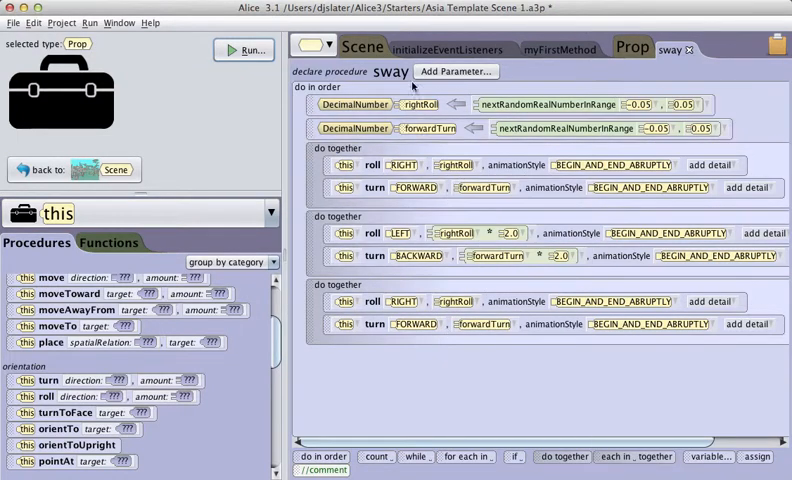
{"action": "left_click", "coordinate": [559, 48]}
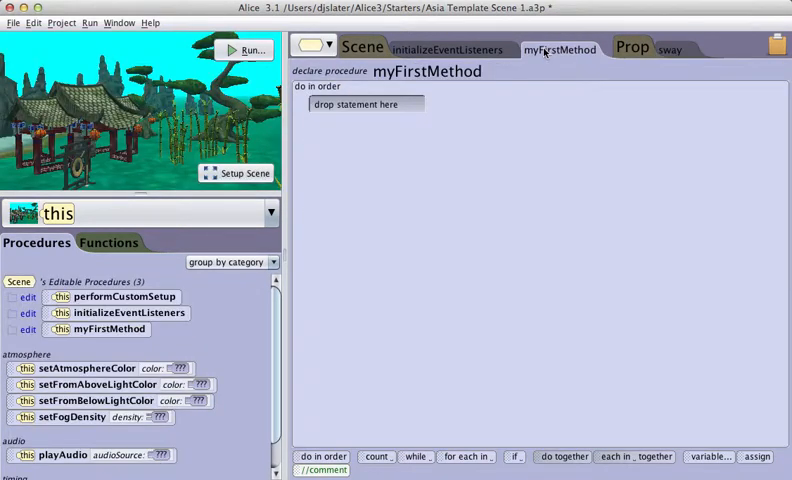
Step: Wrap bambooCluster's sway call in a while-true loop and run the scene
{"action": "left_click", "coordinate": [270, 213]}
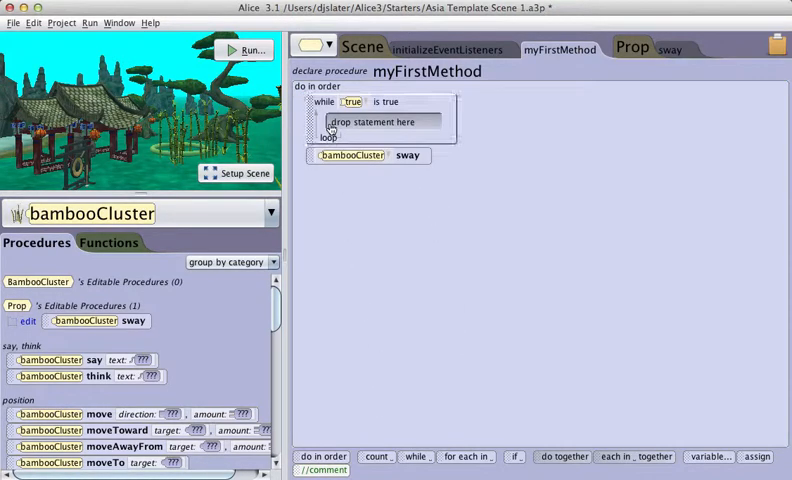
{"action": "left_click_drag", "start_coordinate": [352, 155], "coordinate": [380, 119]}
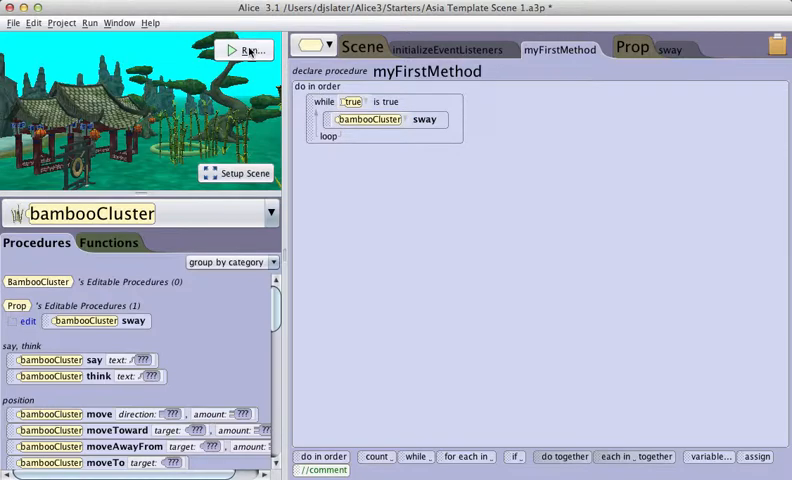
{"action": "left_click", "coordinate": [251, 50]}
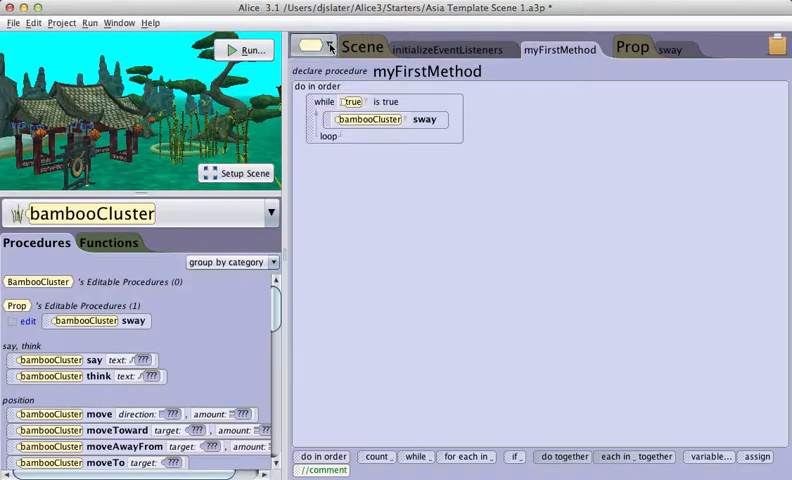
{"action": "left_click", "coordinate": [311, 46]}
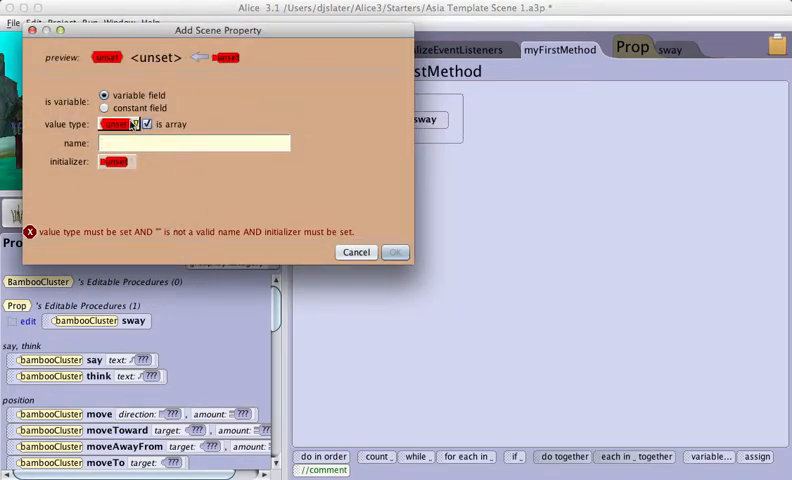
Step: Define scene property plants as a Prop array with a Custom Array initializer
{"action": "left_click", "coordinate": [117, 123]}
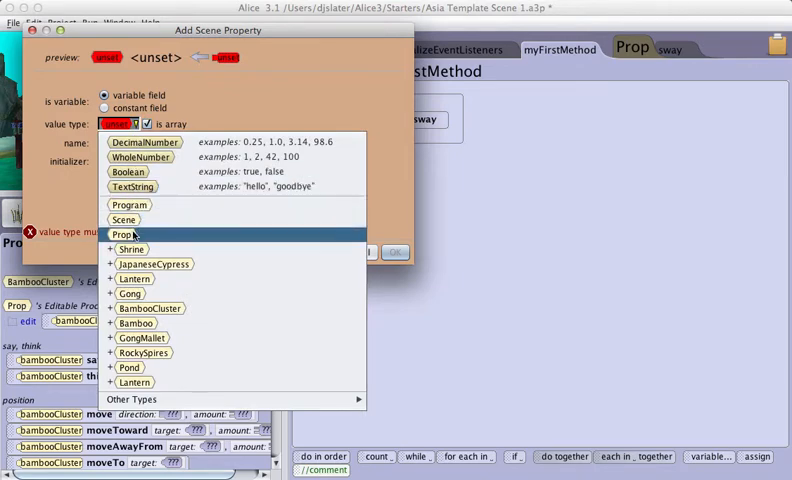
{"action": "left_click", "coordinate": [124, 234]}
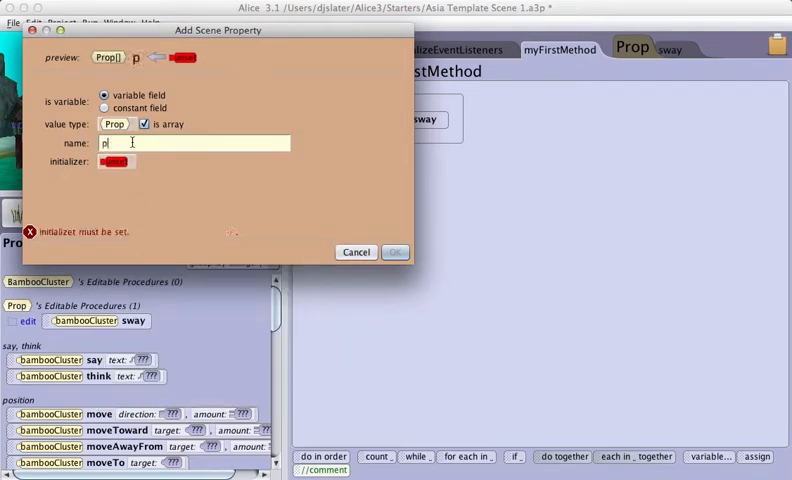
{"action": "type", "text": "lants"}
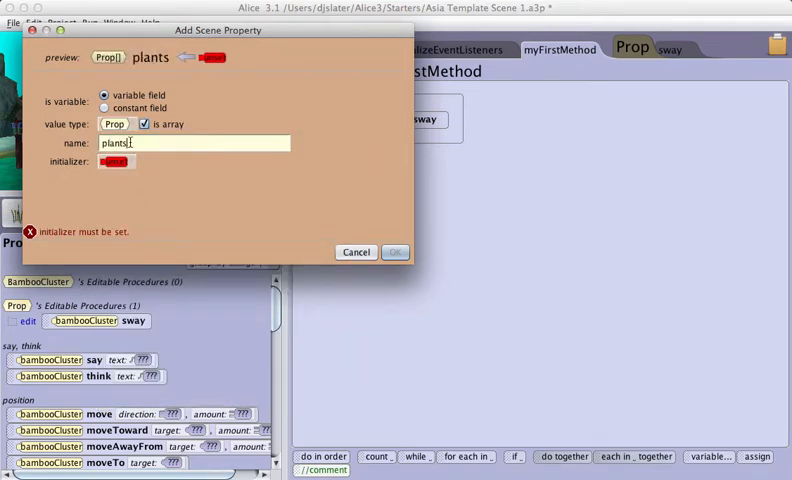
{"action": "left_click", "coordinate": [115, 161]}
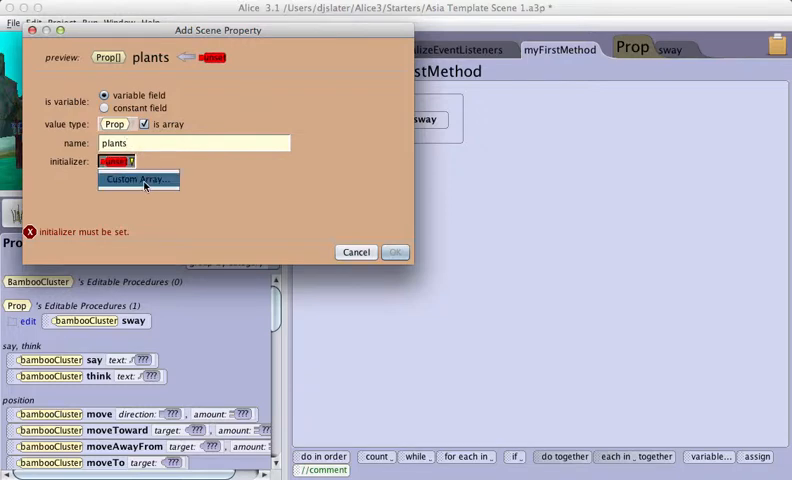
{"action": "left_click", "coordinate": [137, 179]}
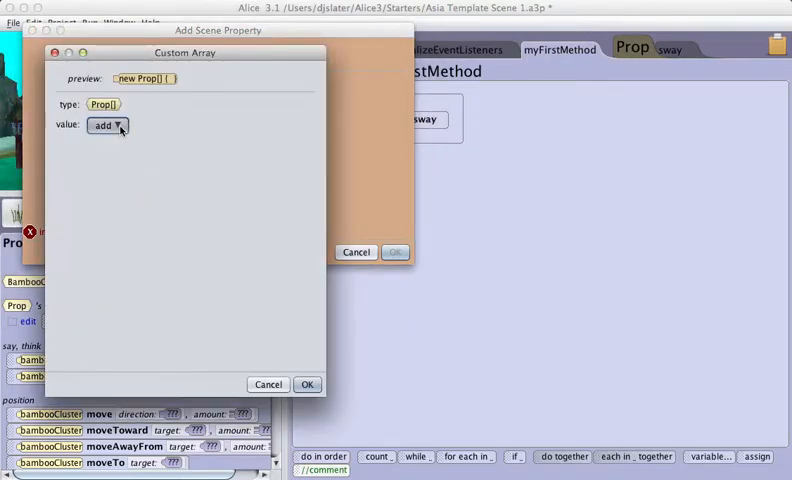
Step: Add bambooCluster, bamboo, bambooCluster2, bambooCluster3, bamboo2, bamboo3 and bambooCluster5 to plants
{"action": "left_click", "coordinate": [107, 124]}
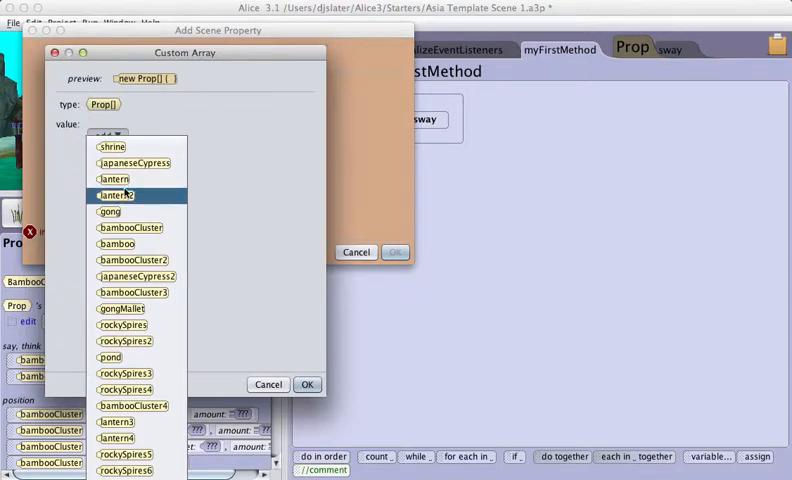
{"action": "left_click", "coordinate": [130, 227]}
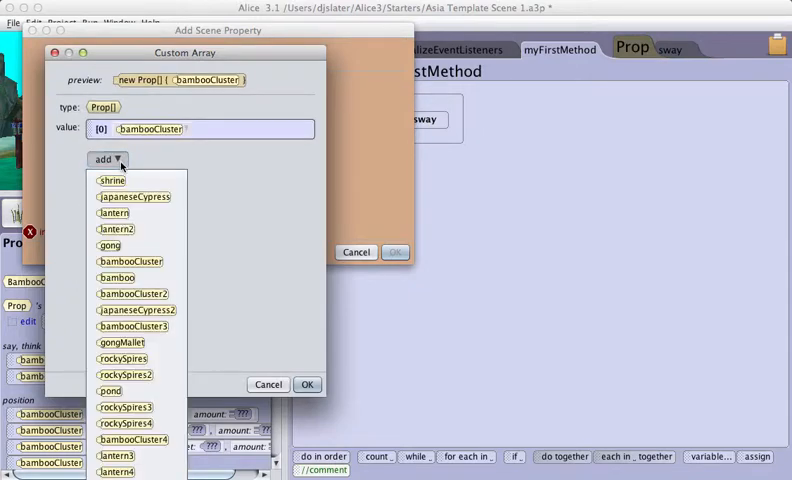
{"action": "left_click", "coordinate": [116, 277]}
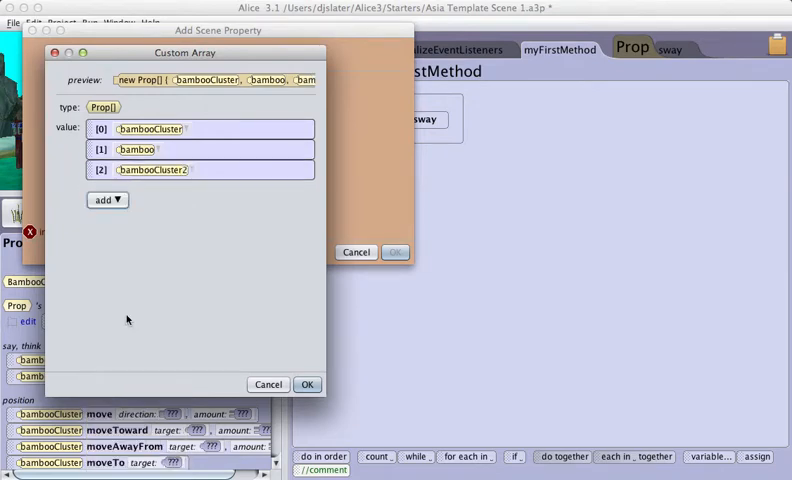
{"action": "left_click", "coordinate": [107, 200]}
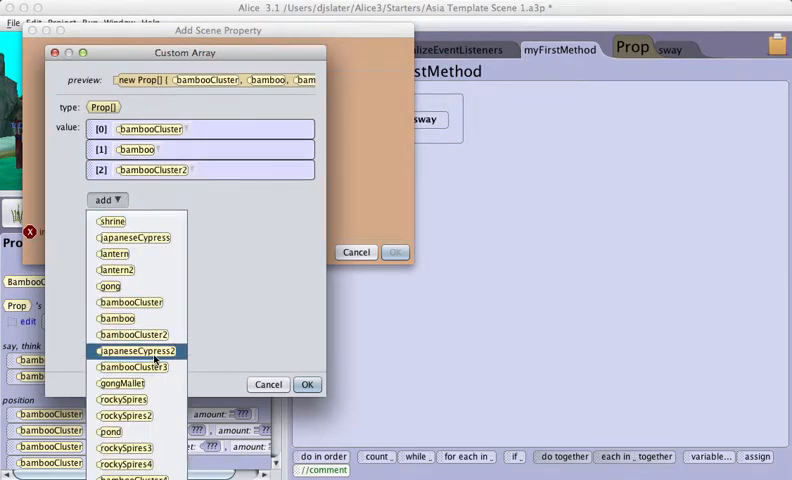
{"action": "left_click", "coordinate": [133, 366]}
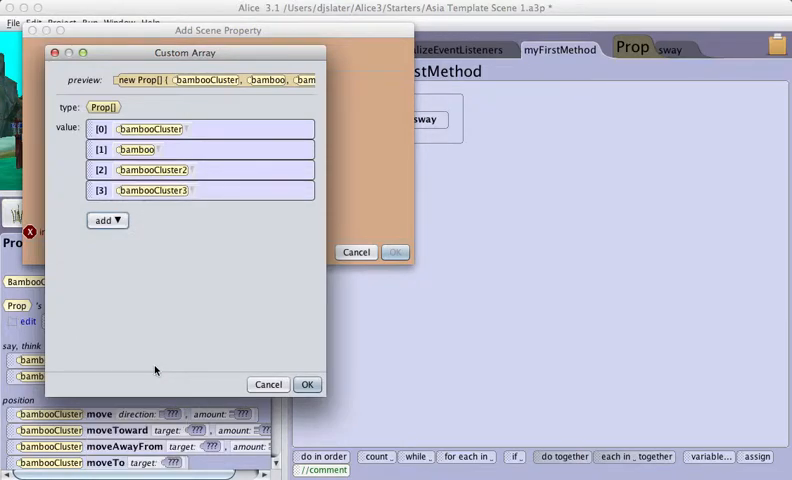
{"action": "left_click", "coordinate": [107, 220]}
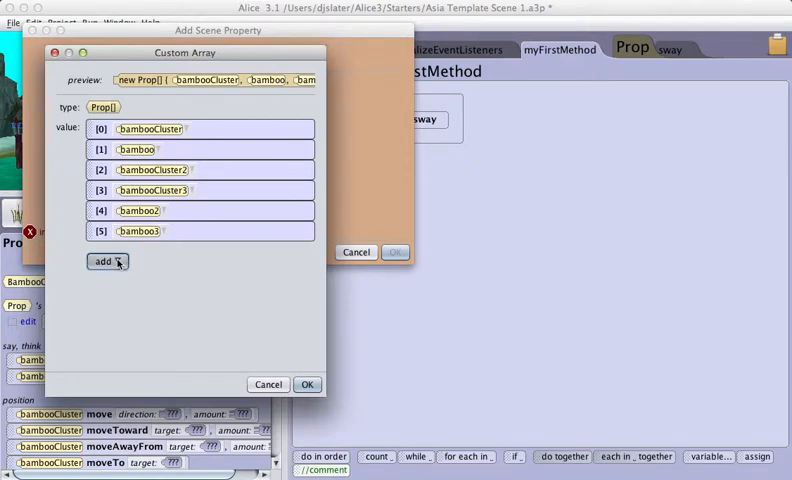
{"action": "left_click", "coordinate": [102, 261]}
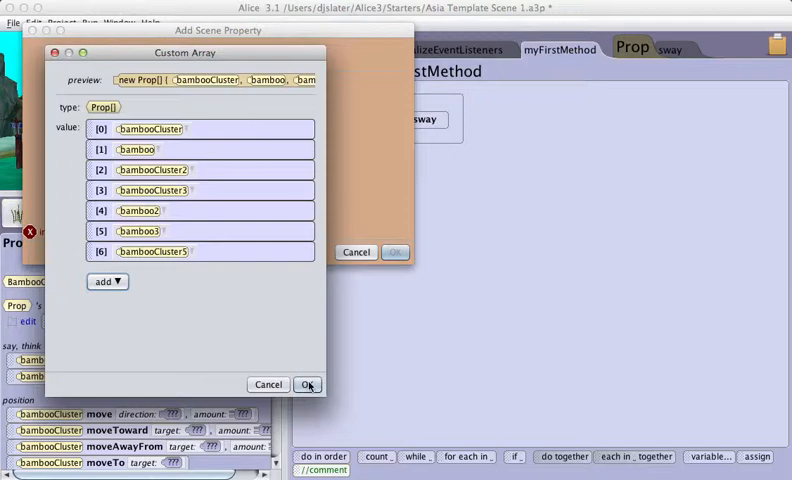
{"action": "left_click", "coordinate": [308, 384]}
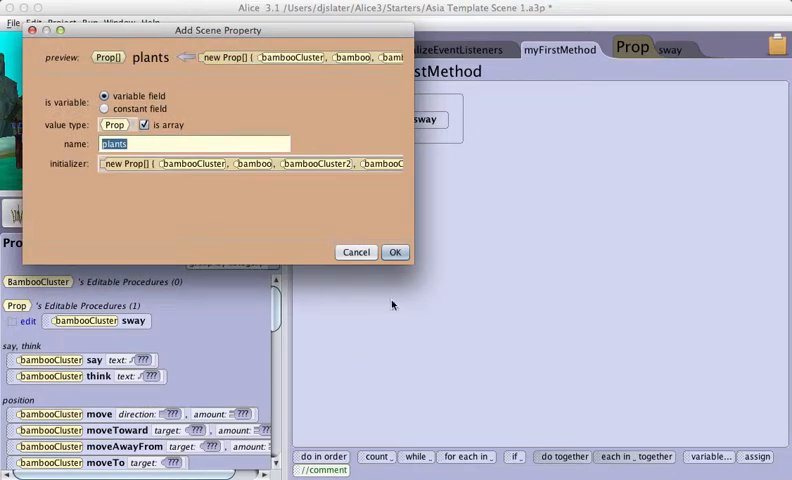
Step: Confirm the plants property and delete bambooCluster's sway statement from the loop
{"action": "left_click", "coordinate": [394, 251]}
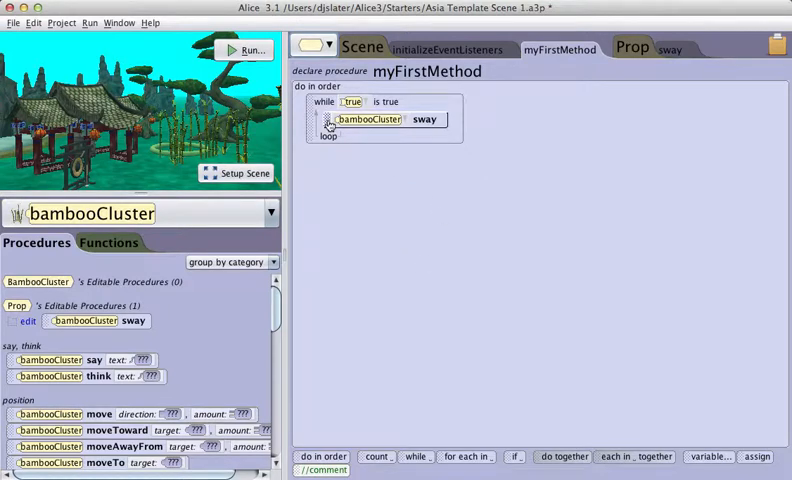
{"action": "right_click", "coordinate": [369, 119]}
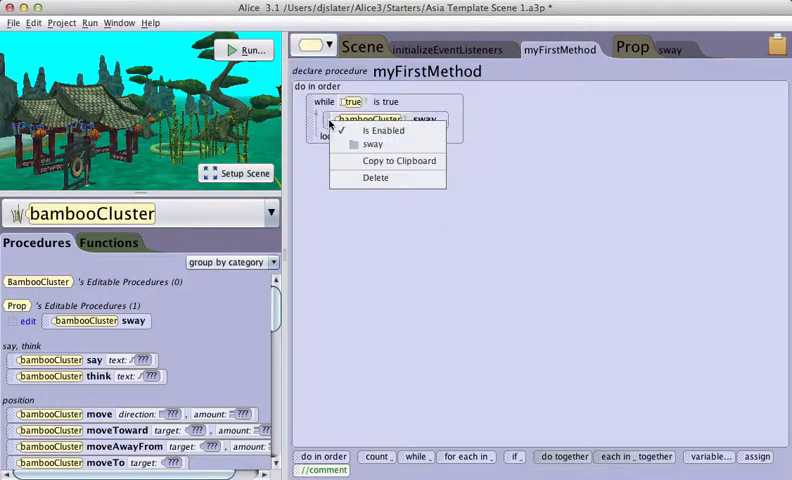
{"action": "mouse_move", "coordinate": [375, 177]}
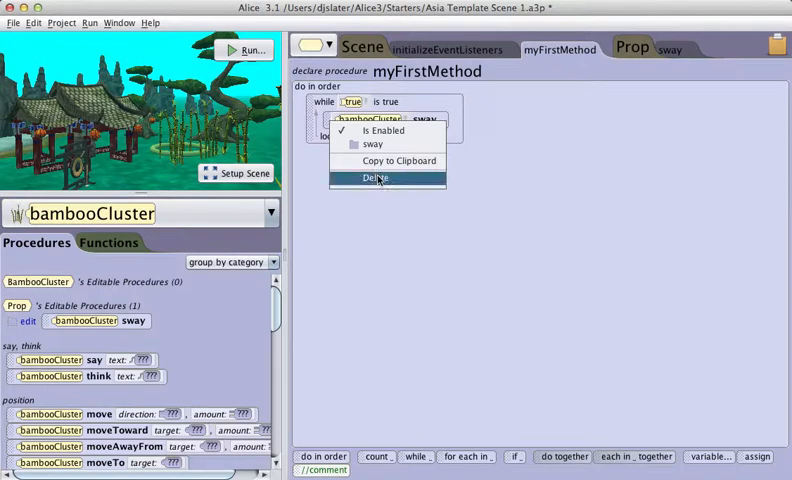
{"action": "left_click", "coordinate": [374, 178]}
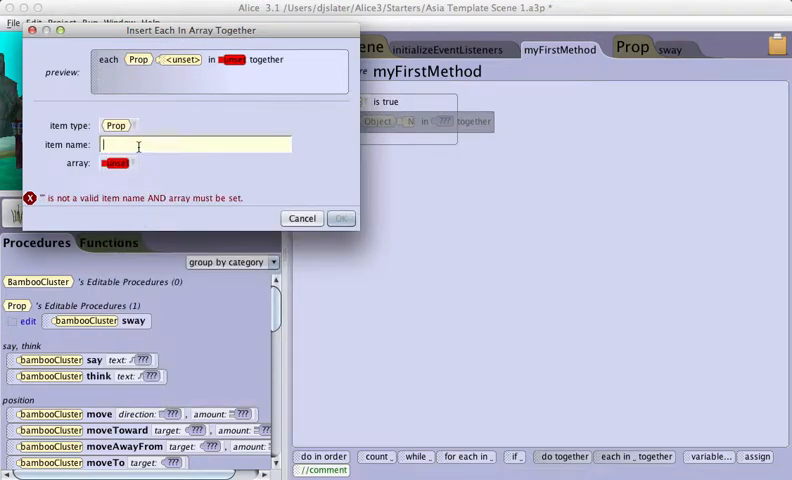
Step: Insert an each-in-together loop over plant in this.plants inside the while loop
{"action": "type", "text": "plant"}
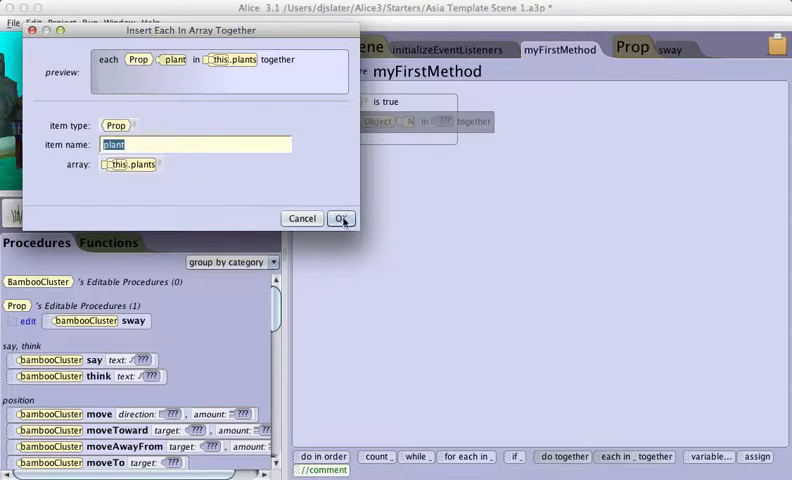
{"action": "left_click", "coordinate": [341, 218]}
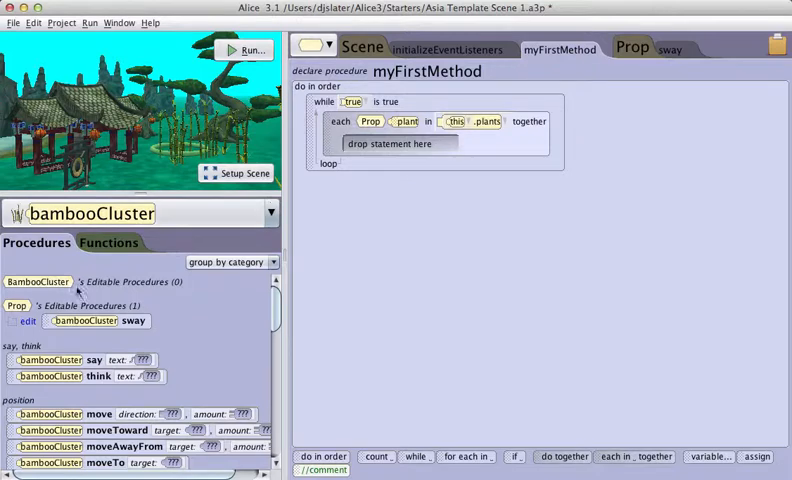